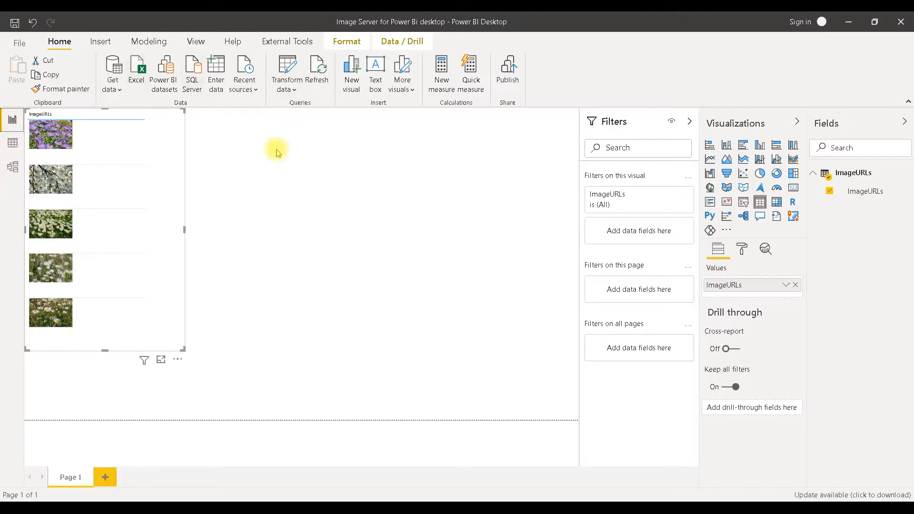
# In Data view, set the ImageURLs column's data category to Image URL
pyautogui.click(11, 141)
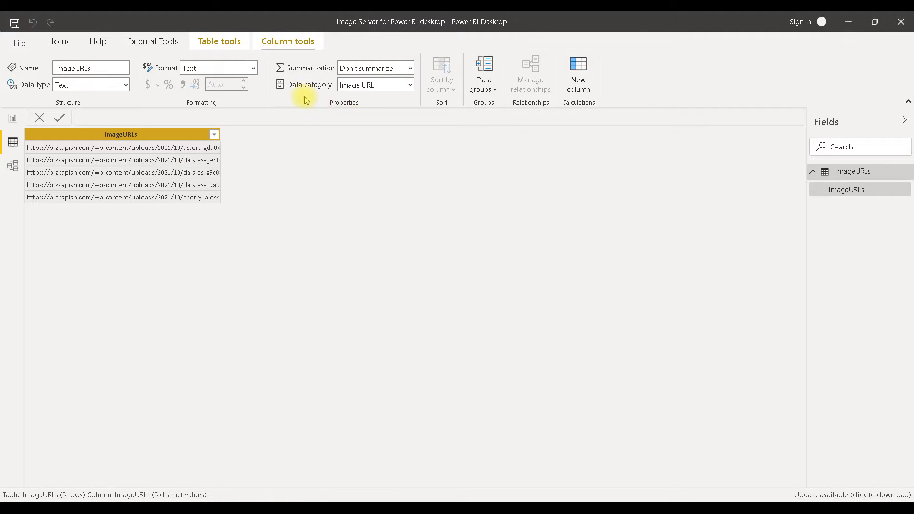
pyautogui.moveTo(410, 88)
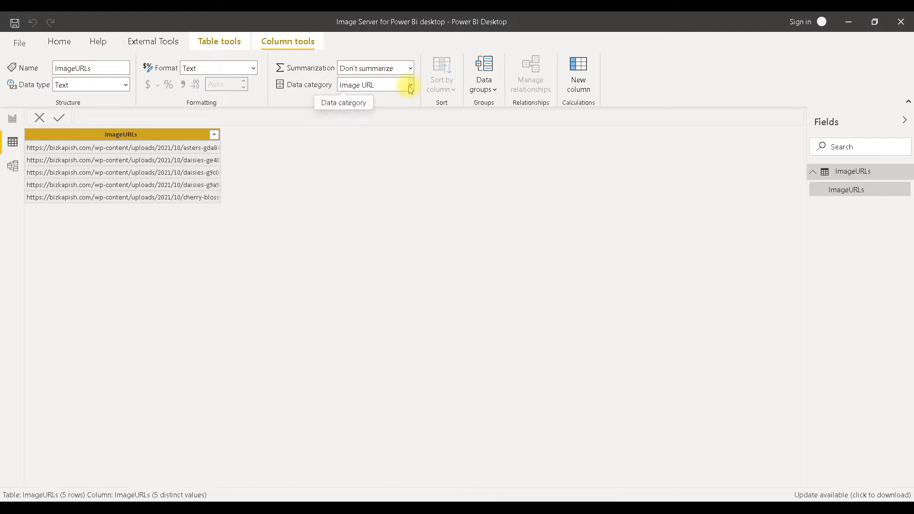
pyautogui.click(410, 85)
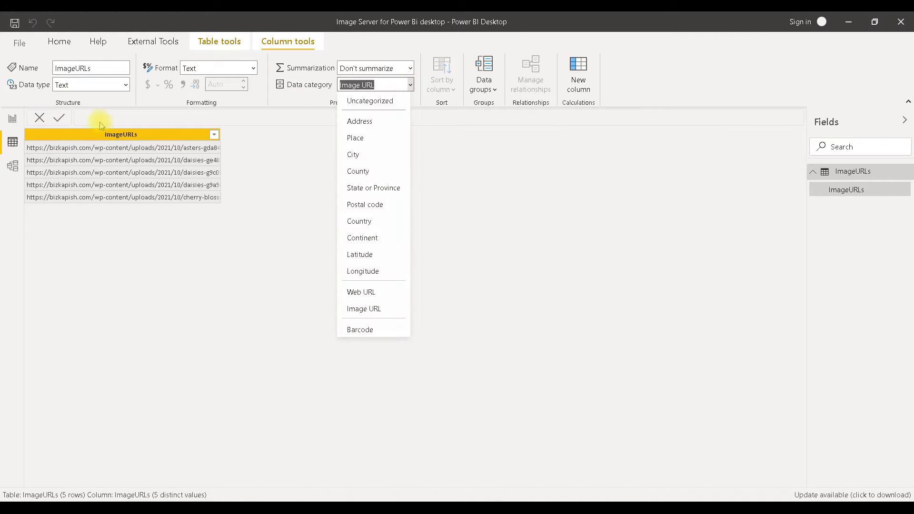
pyautogui.moveTo(363, 309)
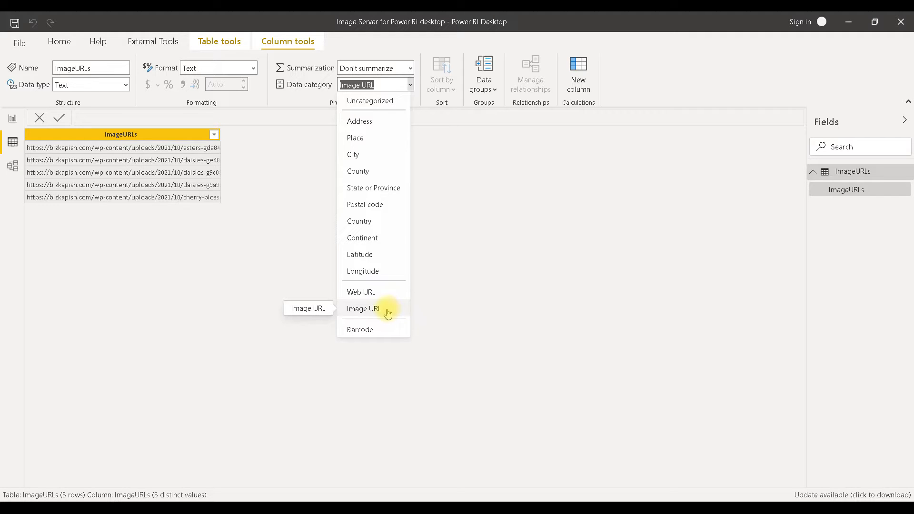
pyautogui.click(364, 309)
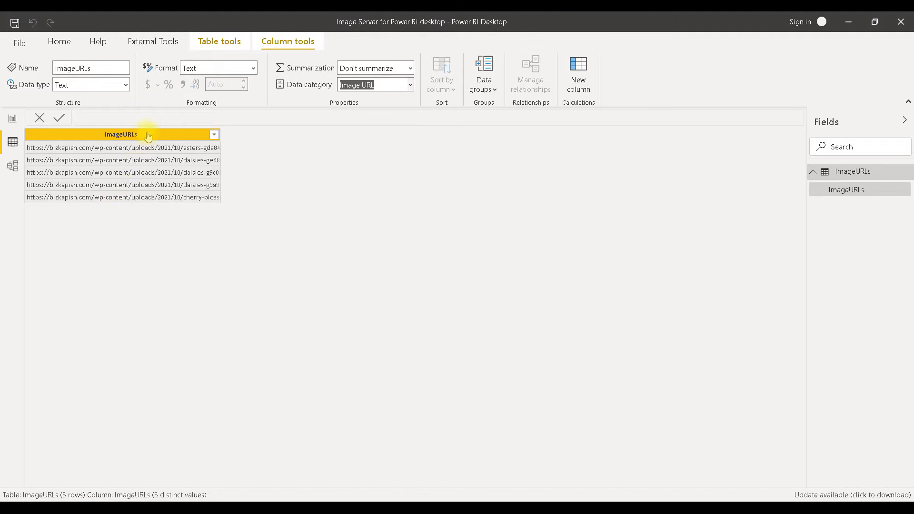
pyautogui.moveTo(121, 200)
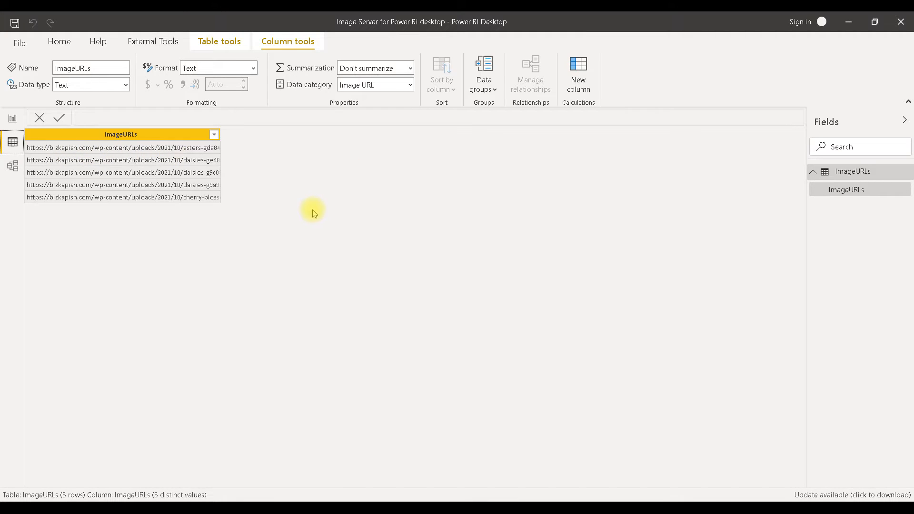
pyautogui.moveTo(340, 222)
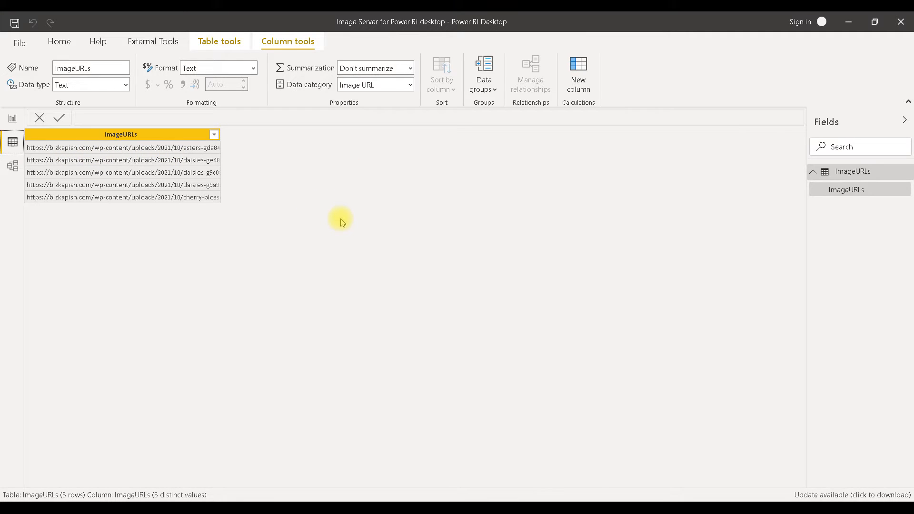
pyautogui.moveTo(605, 491)
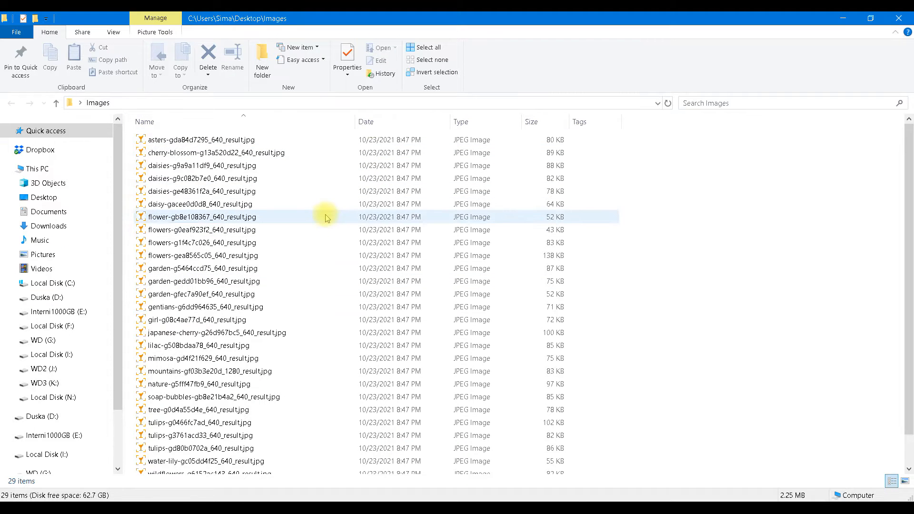
pyautogui.moveTo(657, 211)
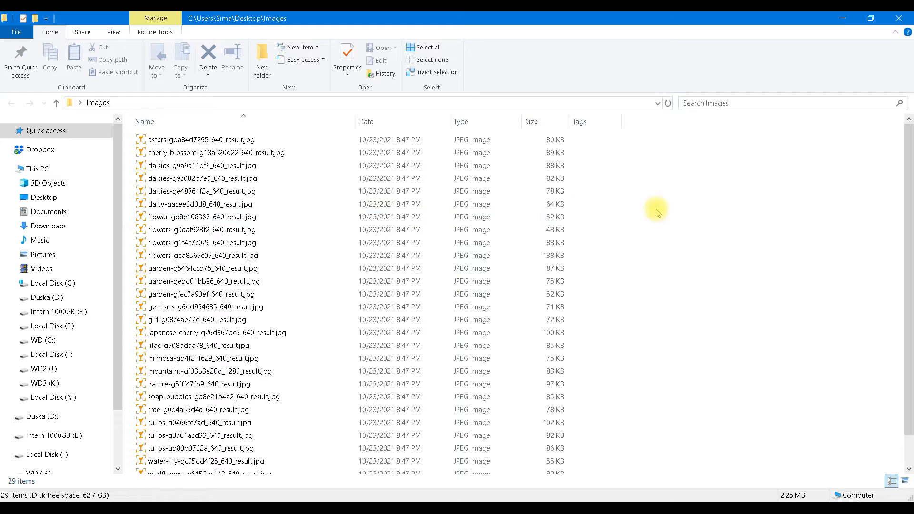
pyautogui.moveTo(621, 218)
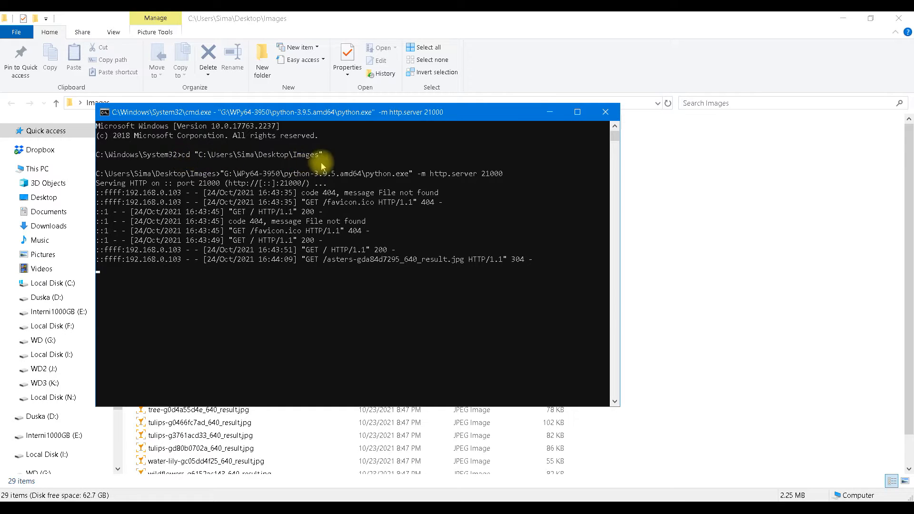
pyautogui.moveTo(254, 166)
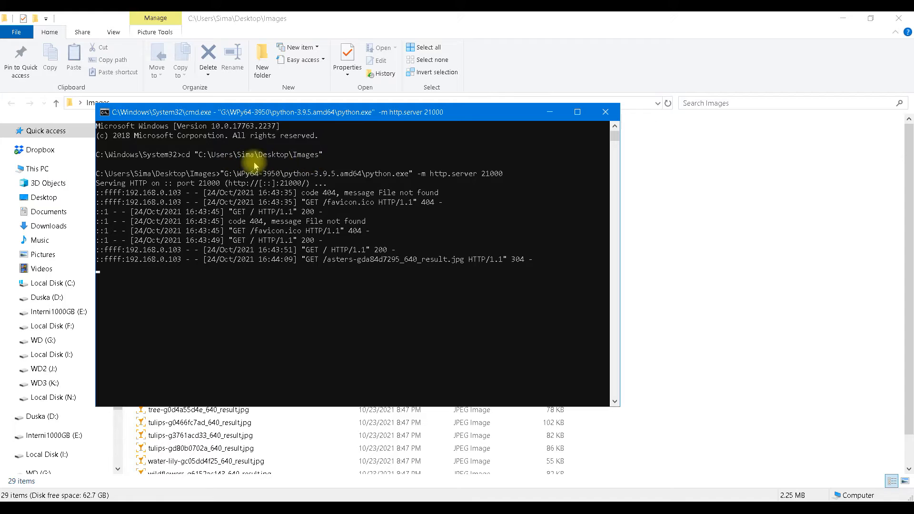
pyautogui.moveTo(314, 165)
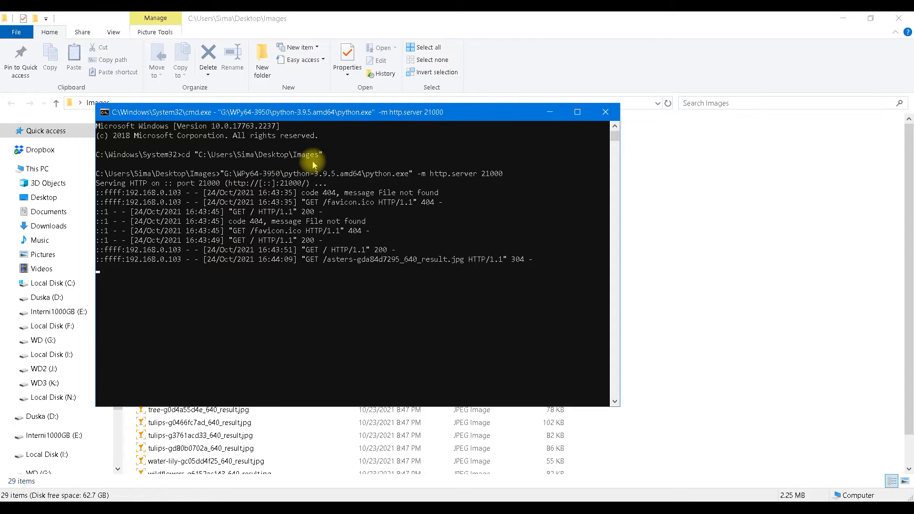
pyautogui.moveTo(404, 184)
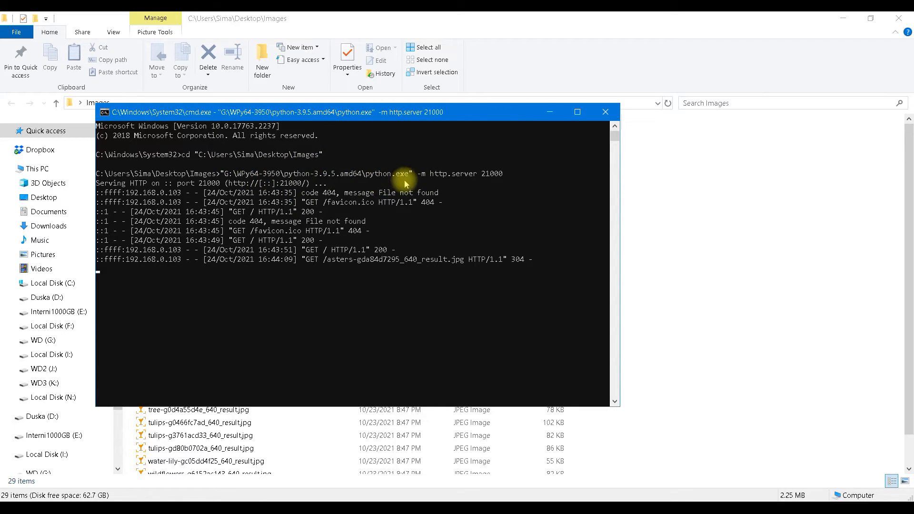
pyautogui.moveTo(438, 182)
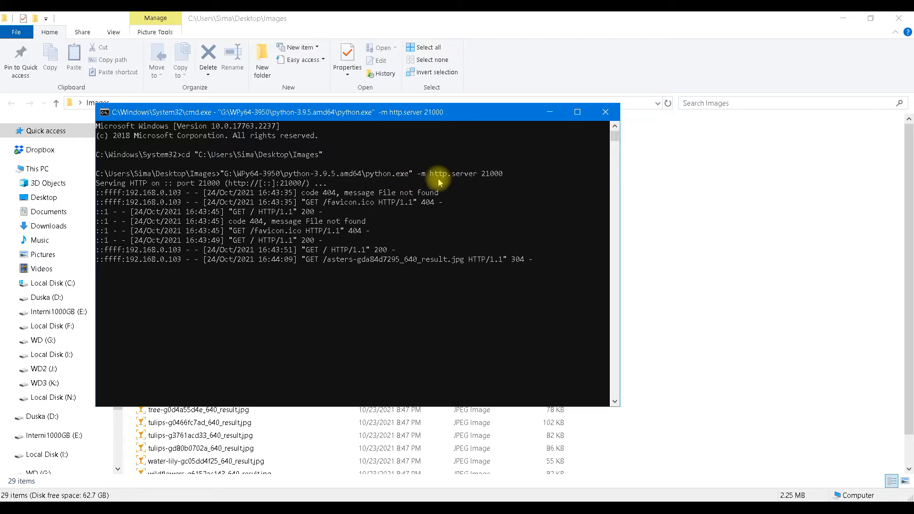
pyautogui.moveTo(478, 182)
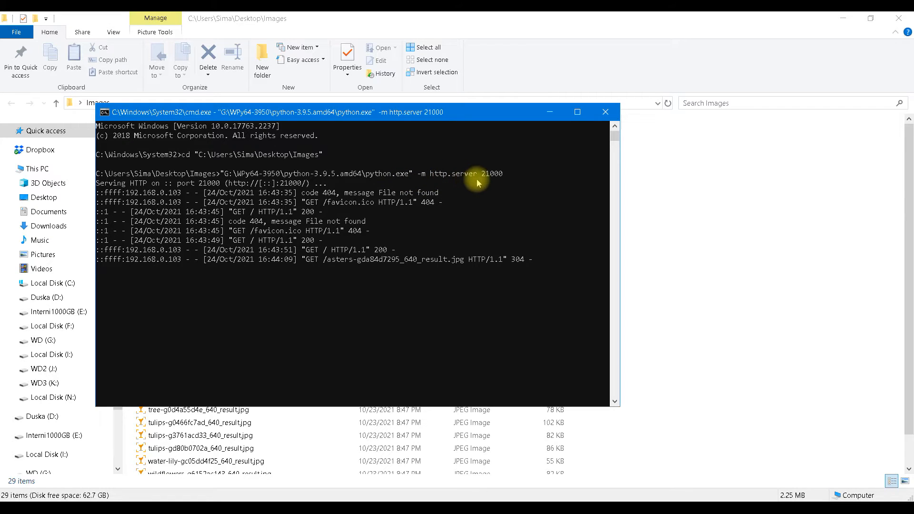
pyautogui.moveTo(504, 182)
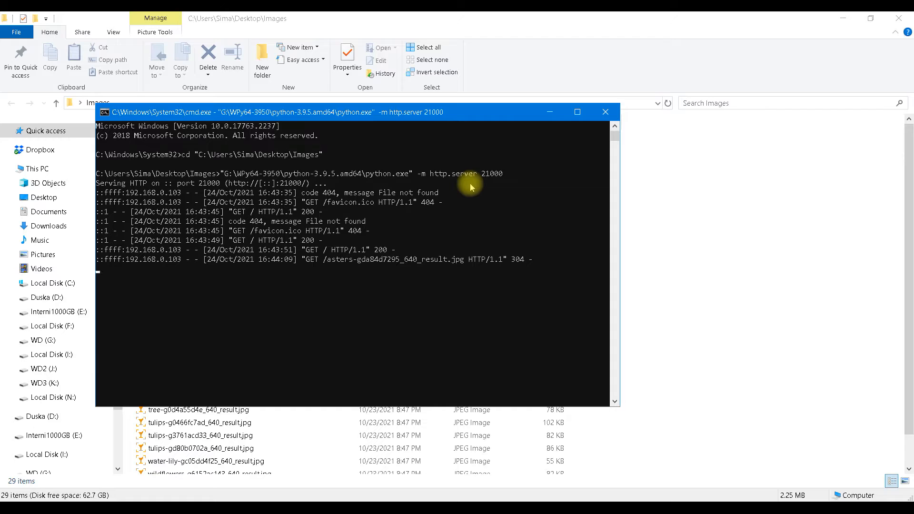
pyautogui.moveTo(239, 159)
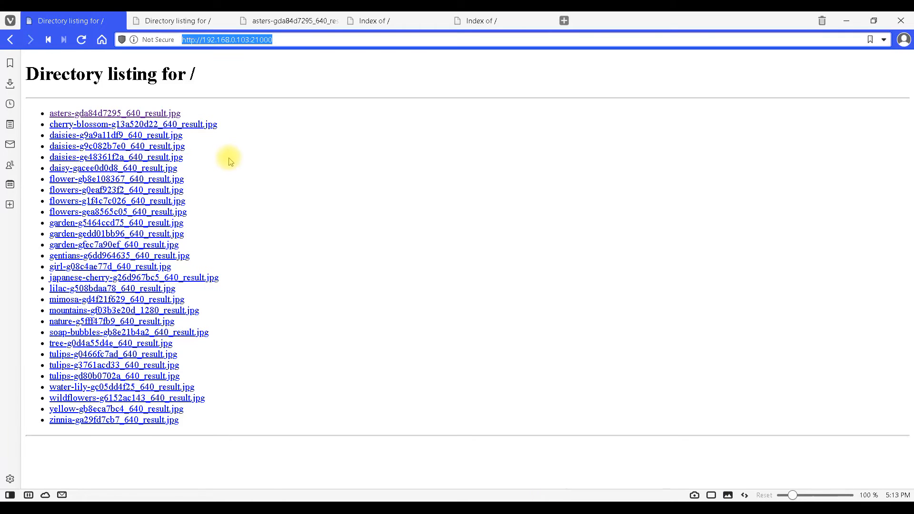
pyautogui.moveTo(245, 47)
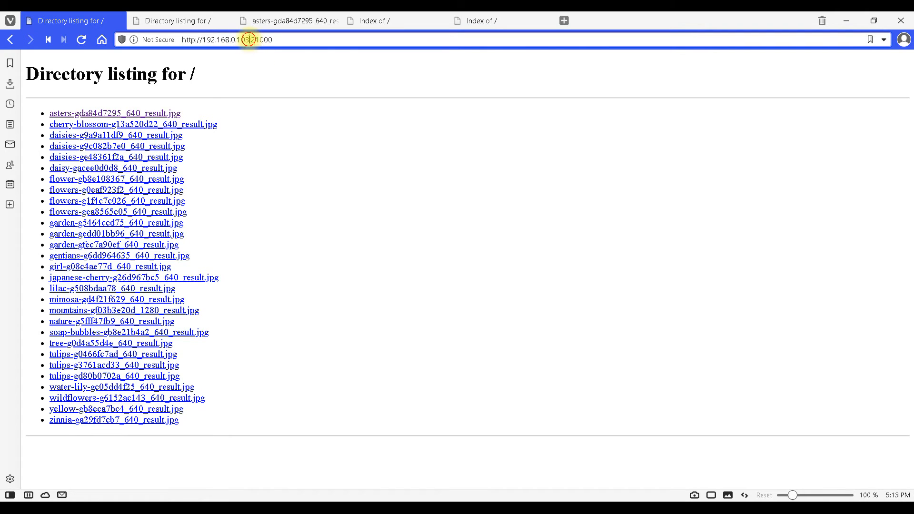
# Check the port-21000 server address and return to the flower image directory listing
pyautogui.doubleClick(218, 39)
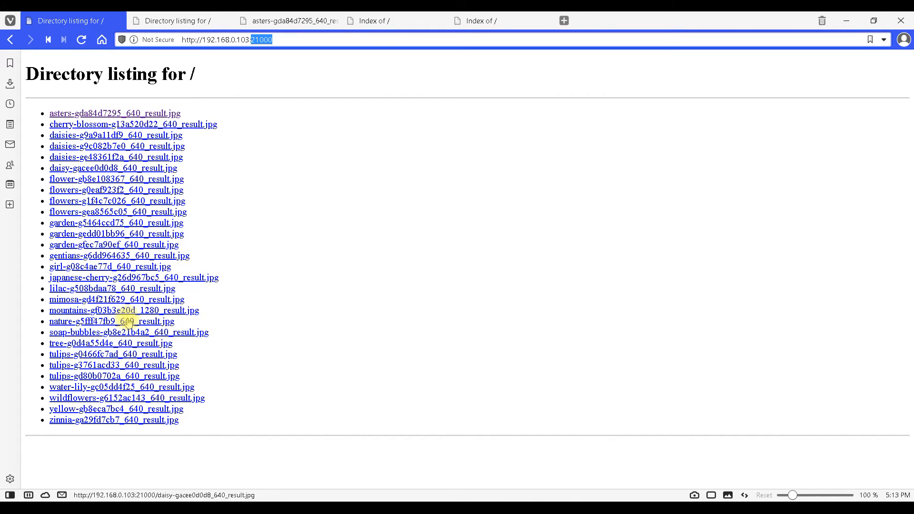
pyautogui.moveTo(233, 179)
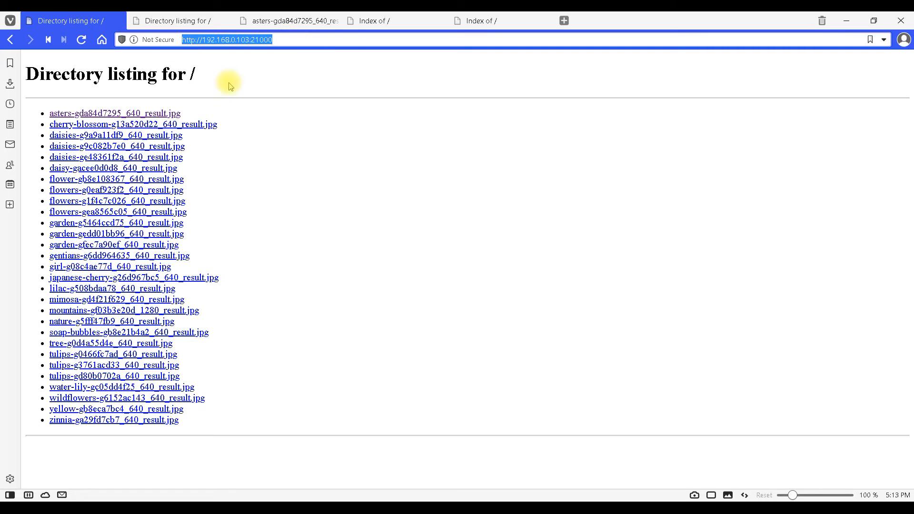
pyautogui.moveTo(245, 106)
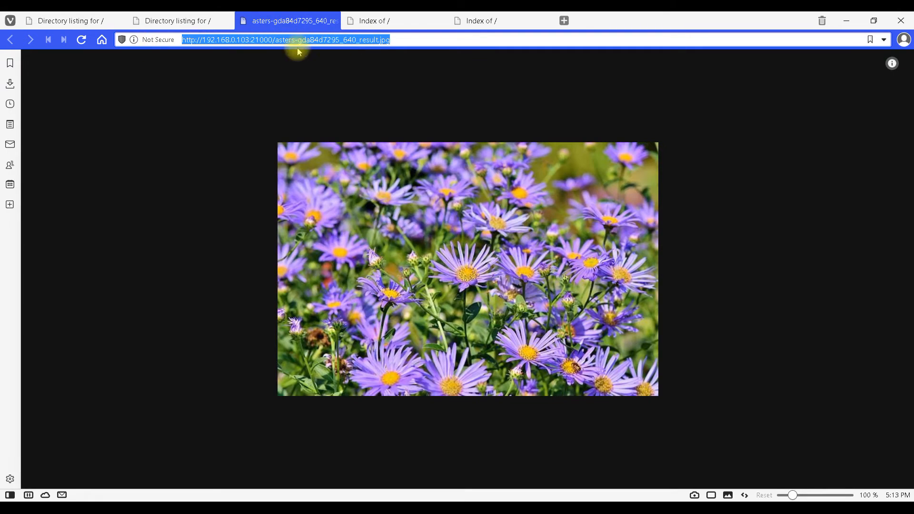
pyautogui.moveTo(441, 179)
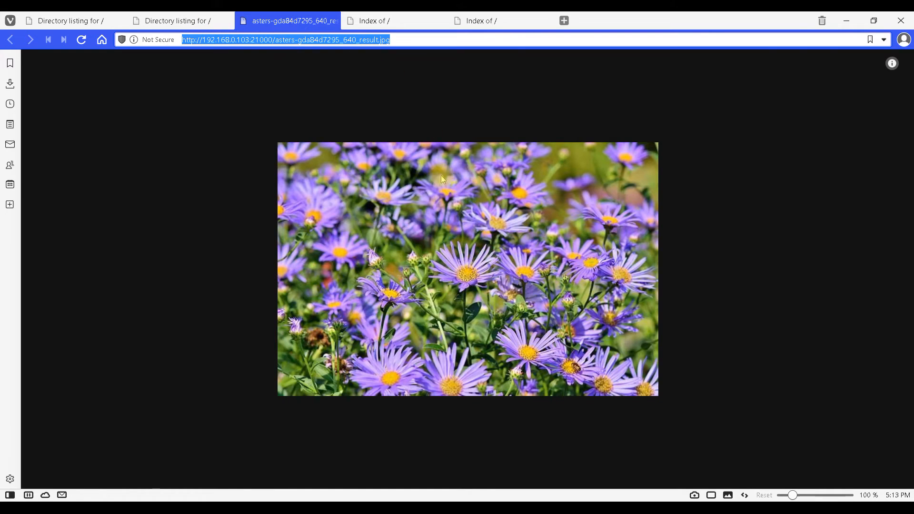
pyautogui.click(70, 21)
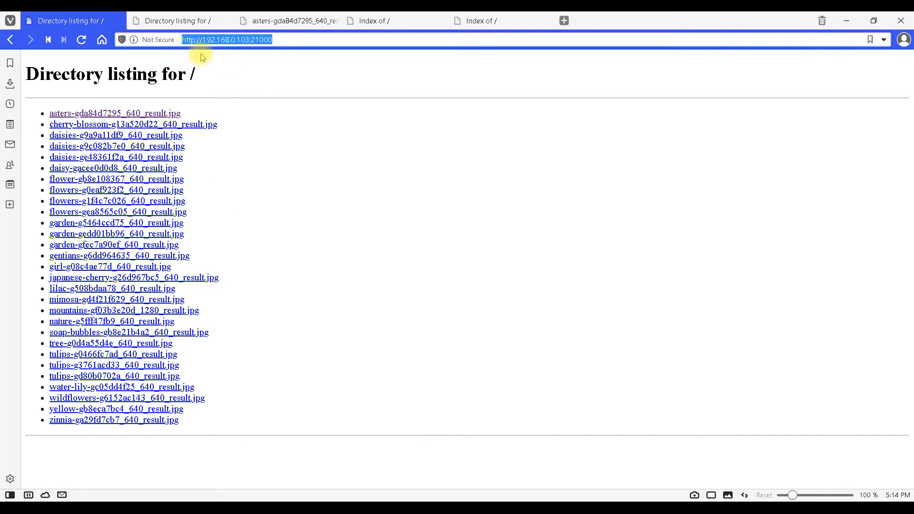
pyautogui.moveTo(116, 135)
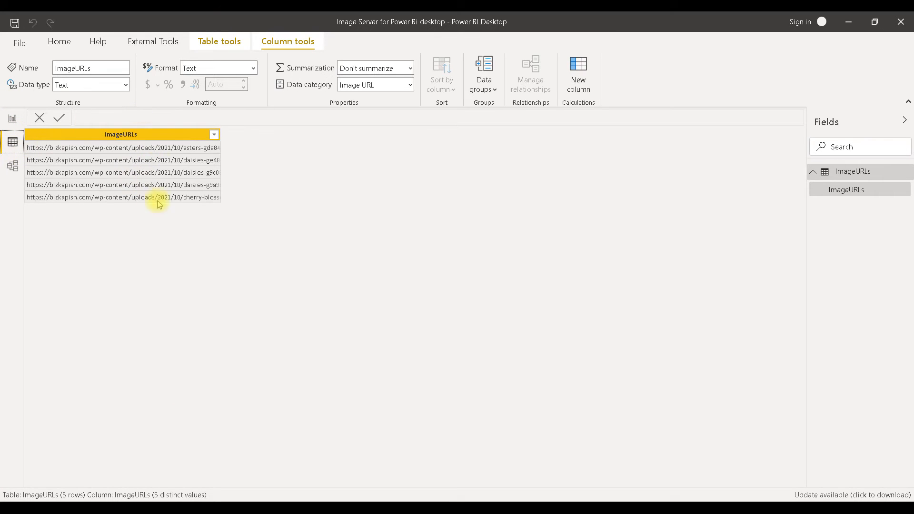
pyautogui.moveTo(379, 230)
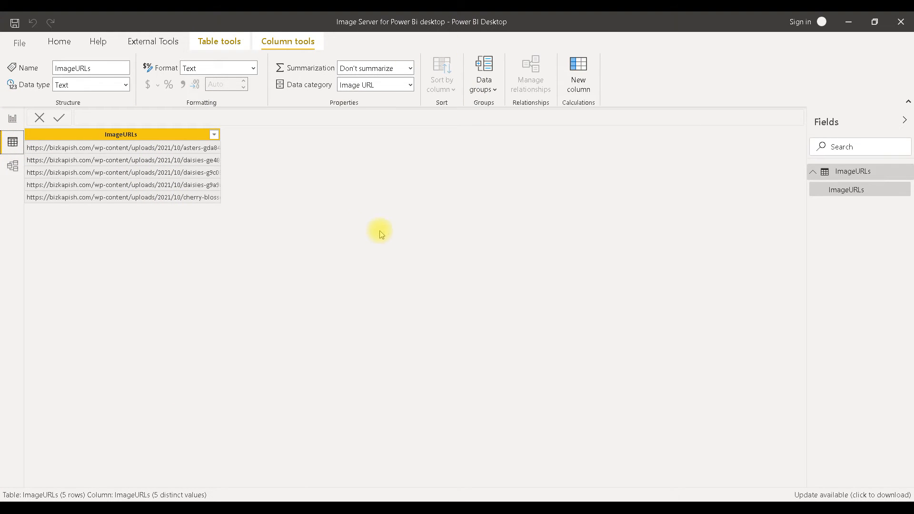
pyautogui.click(12, 120)
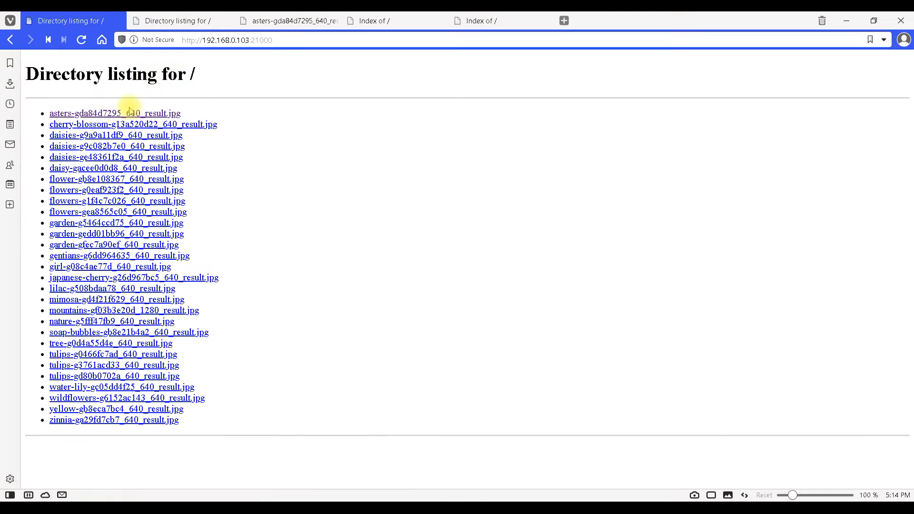
pyautogui.click(227, 40)
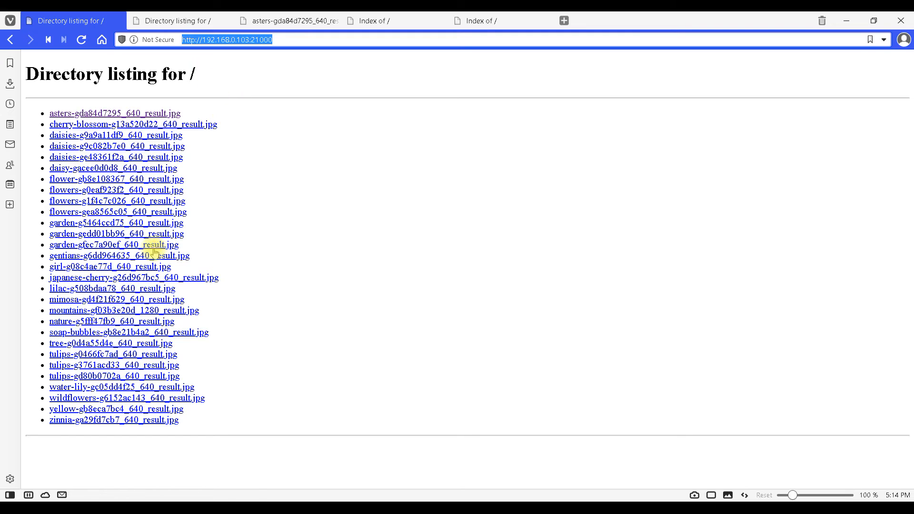
pyautogui.moveTo(202, 98)
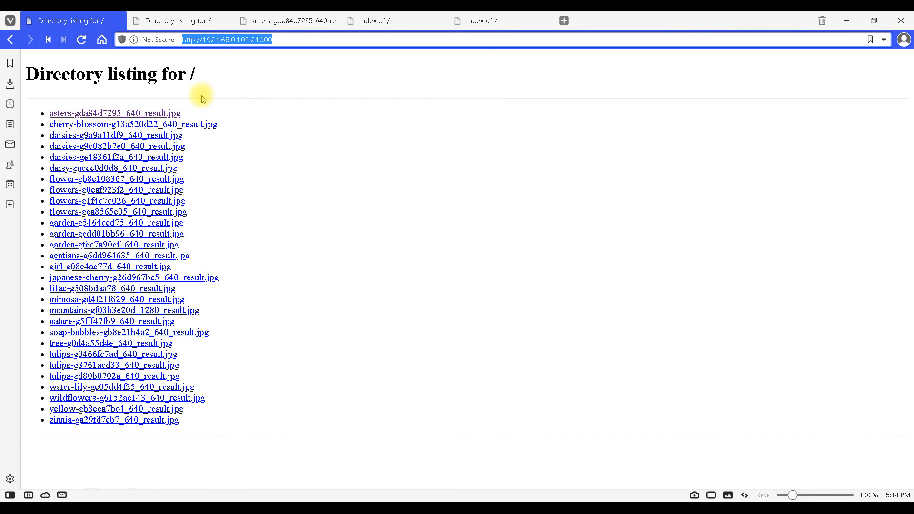
pyautogui.moveTo(457, 331)
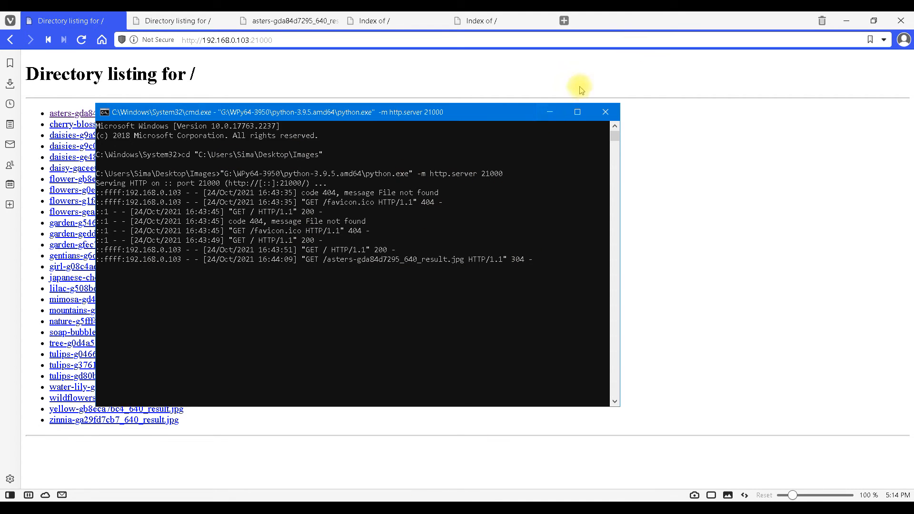
pyautogui.click(227, 40)
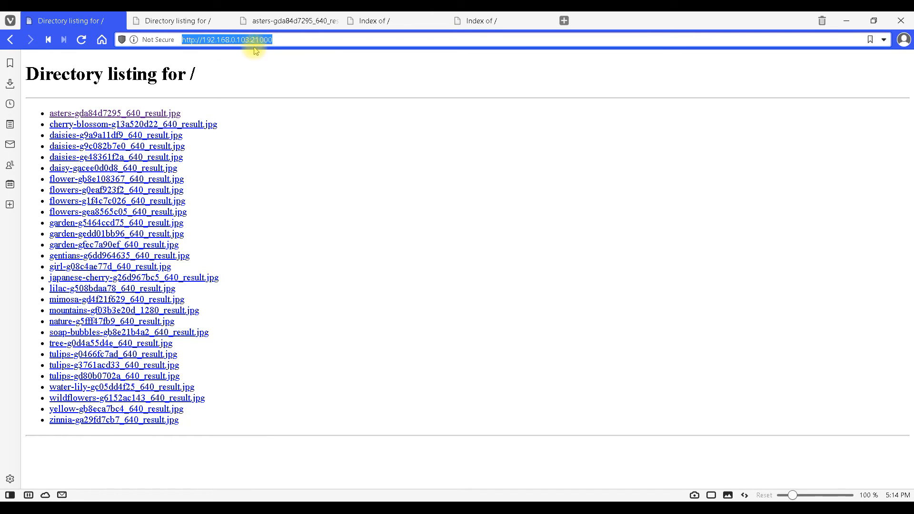
pyautogui.click(178, 20)
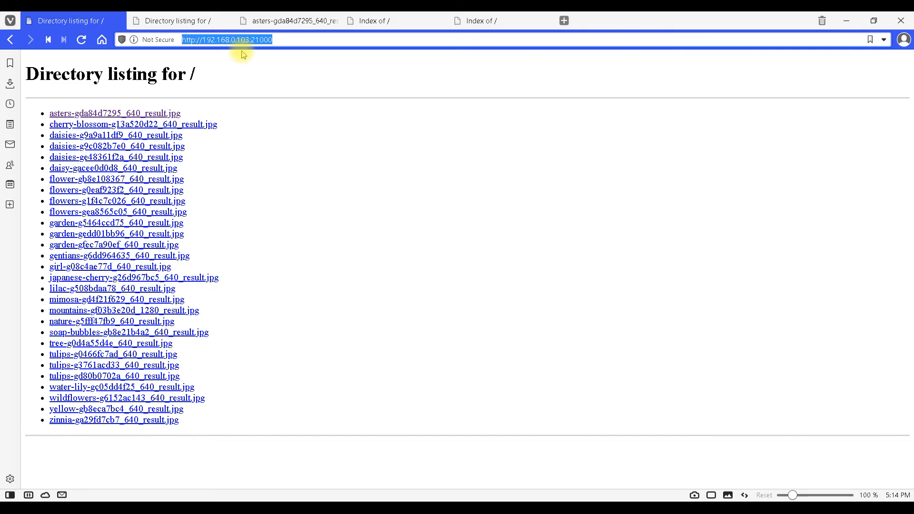
pyautogui.moveTo(240, 146)
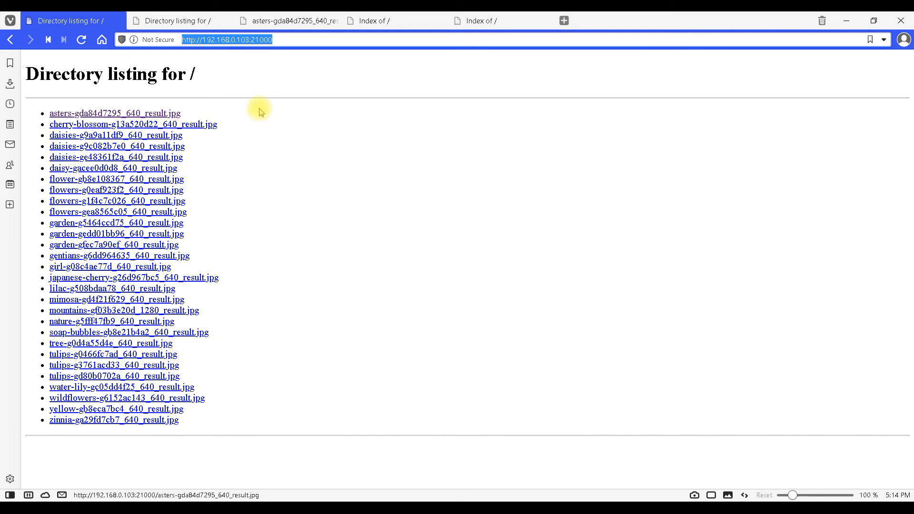
pyautogui.moveTo(264, 128)
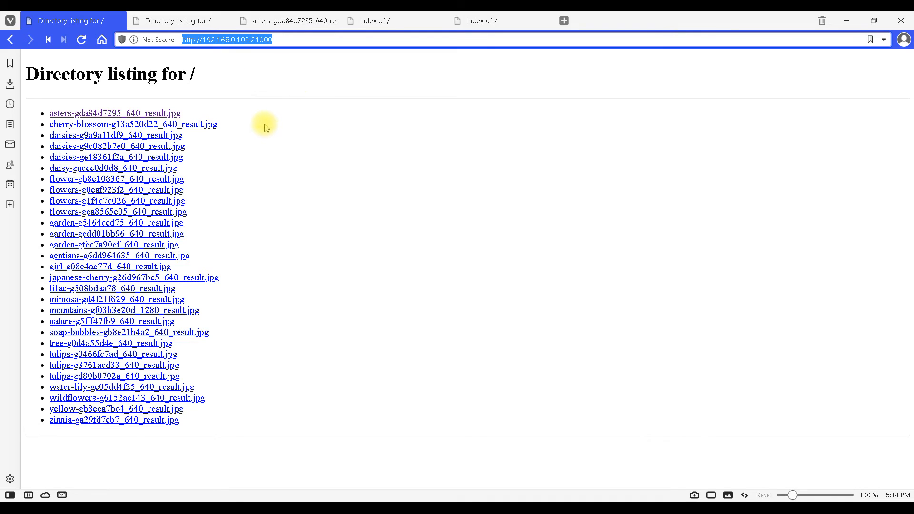
pyautogui.moveTo(247, 110)
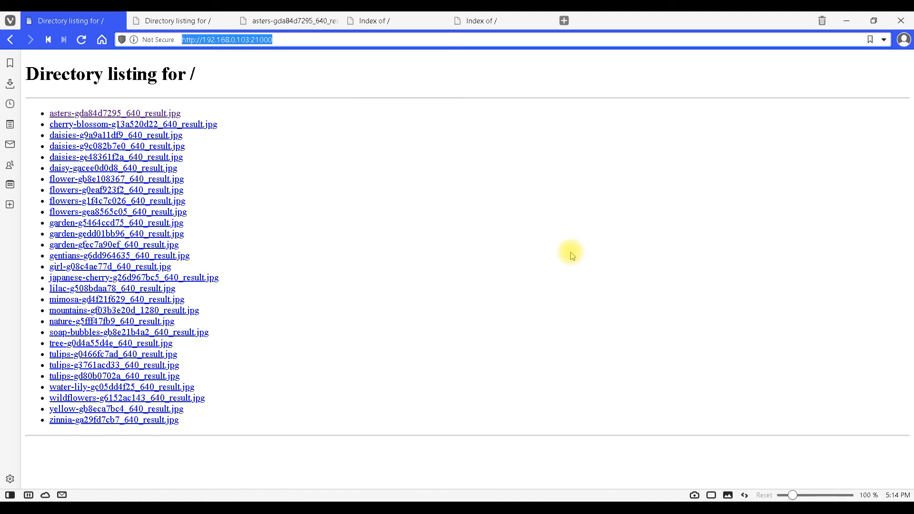
pyautogui.moveTo(833, 401)
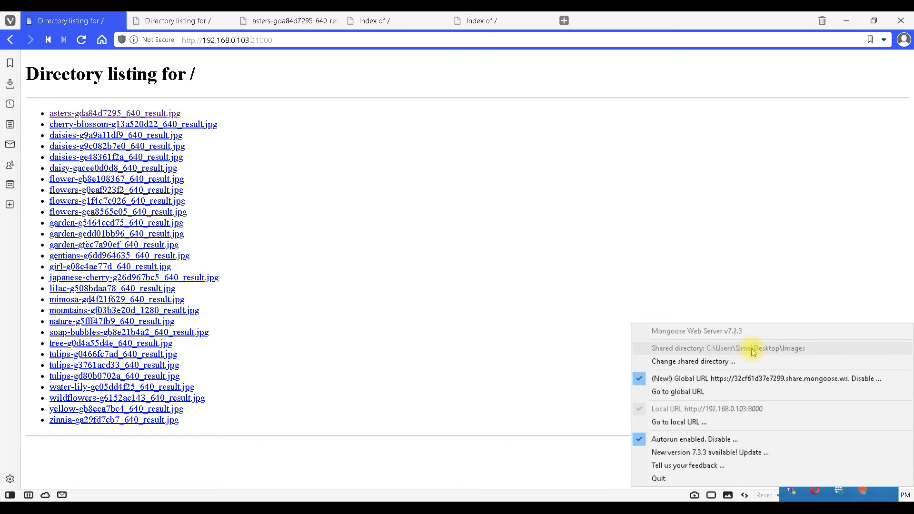
pyautogui.moveTo(692, 361)
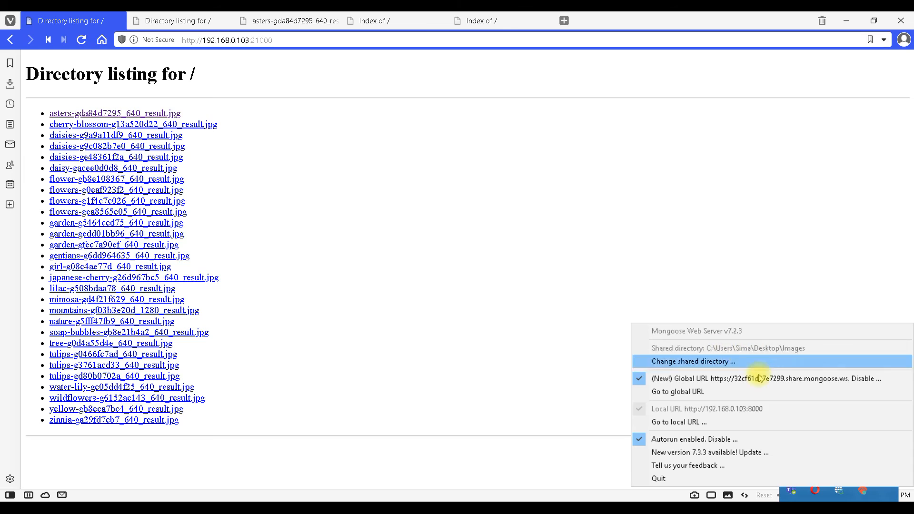
pyautogui.moveTo(689, 422)
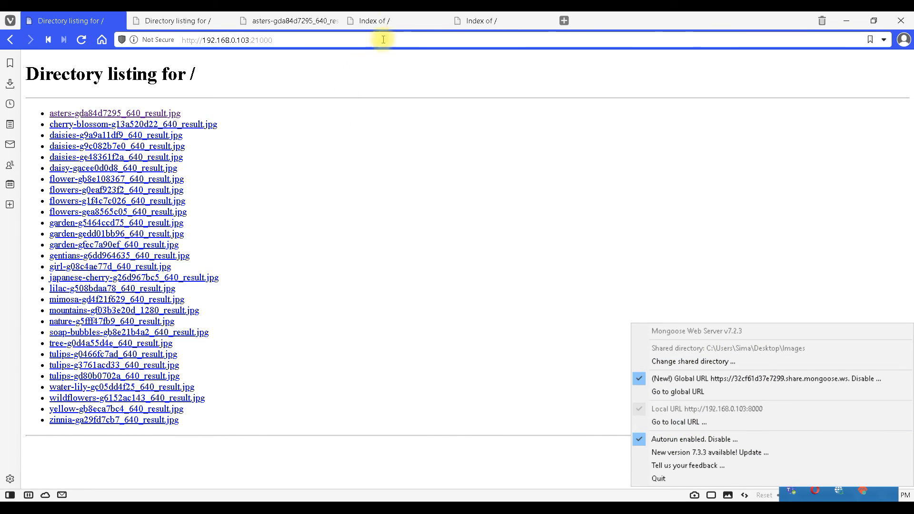
# Compare the Mongoose index, Python listing and asters photo tabs, ending on localhost:8000
pyautogui.click(394, 20)
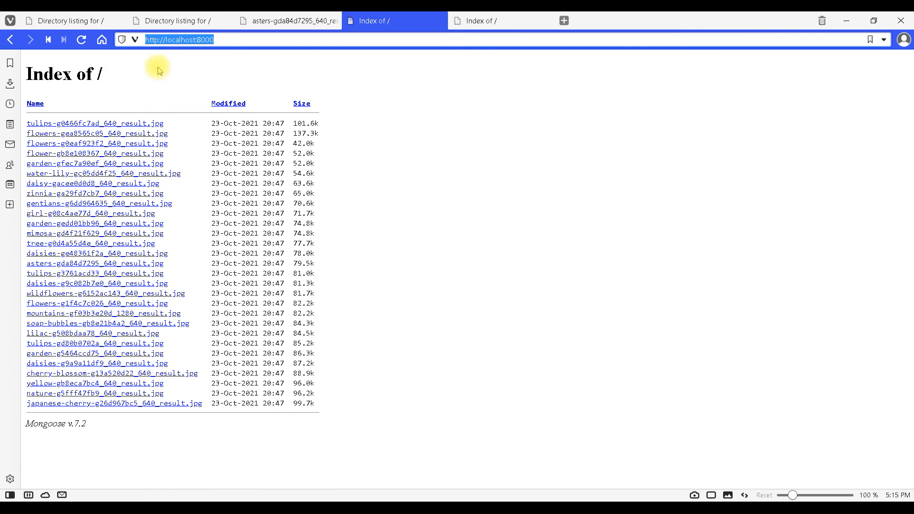
pyautogui.click(175, 20)
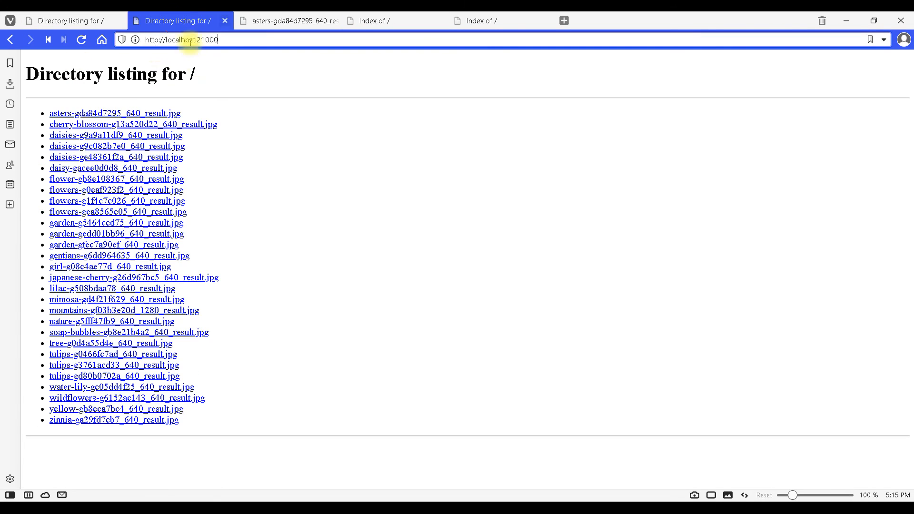
pyautogui.click(394, 21)
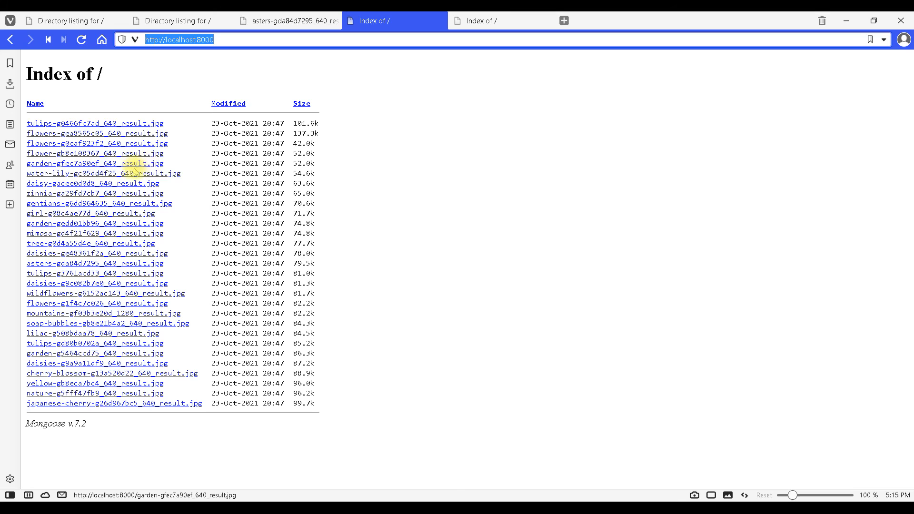
pyautogui.click(288, 20)
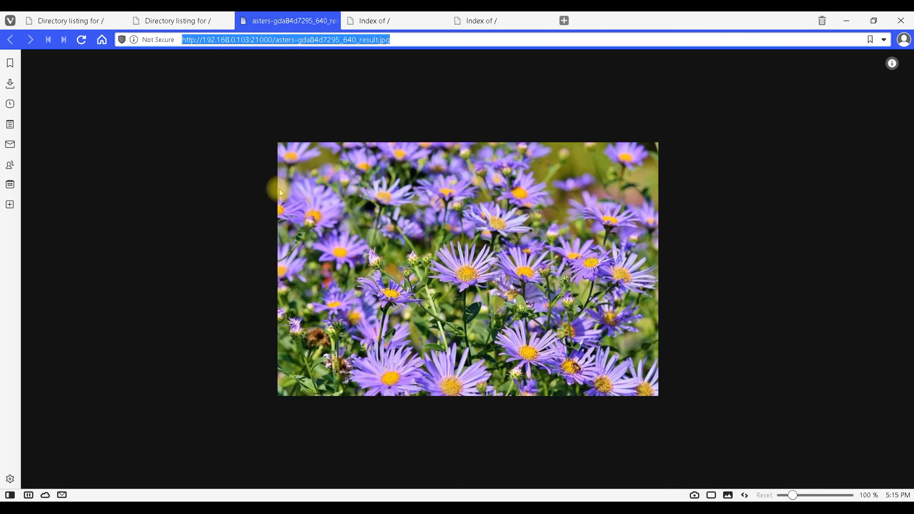
pyautogui.click(394, 21)
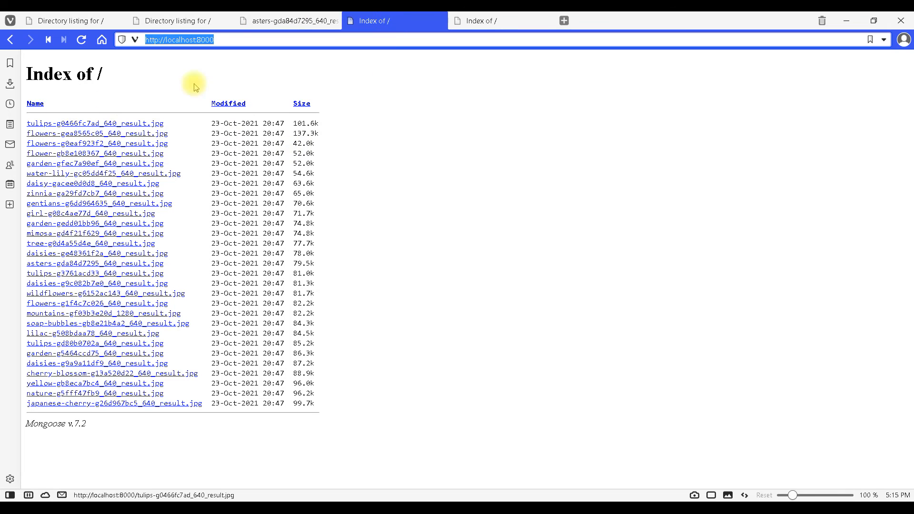
pyautogui.moveTo(625, 273)
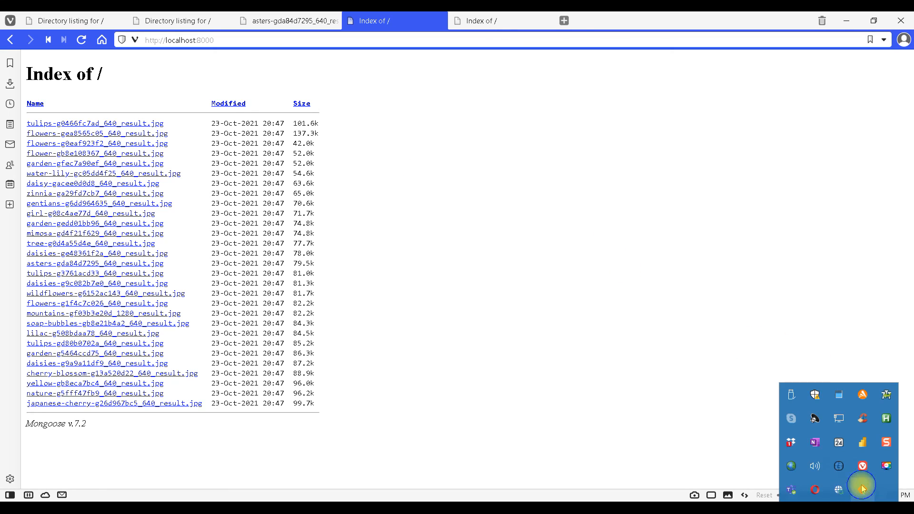
# From the tray's Mongoose menu, open the images at their global share.mongoose.ws URL
pyautogui.click(861, 485)
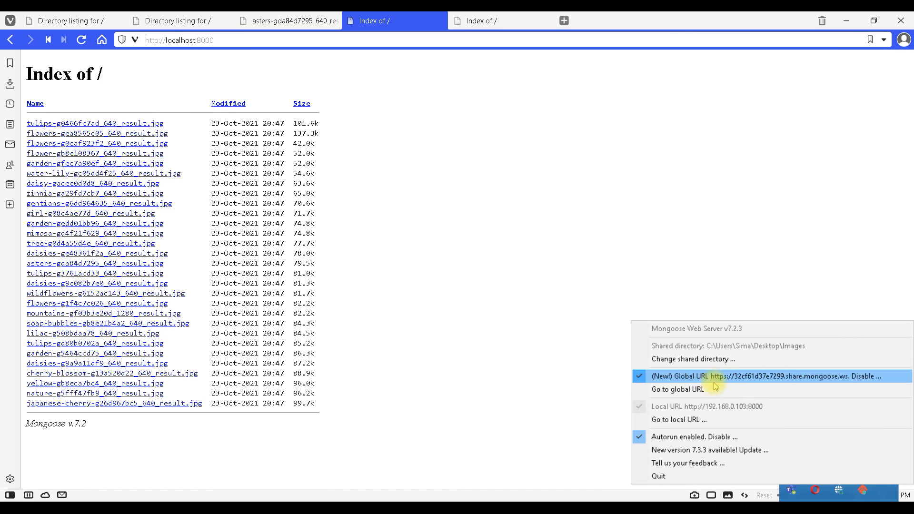
pyautogui.click(676, 389)
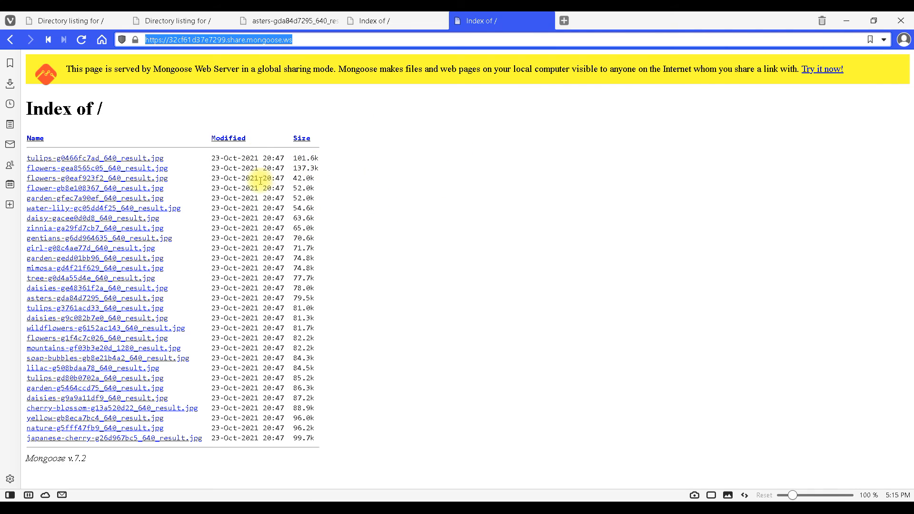
pyautogui.moveTo(212, 109)
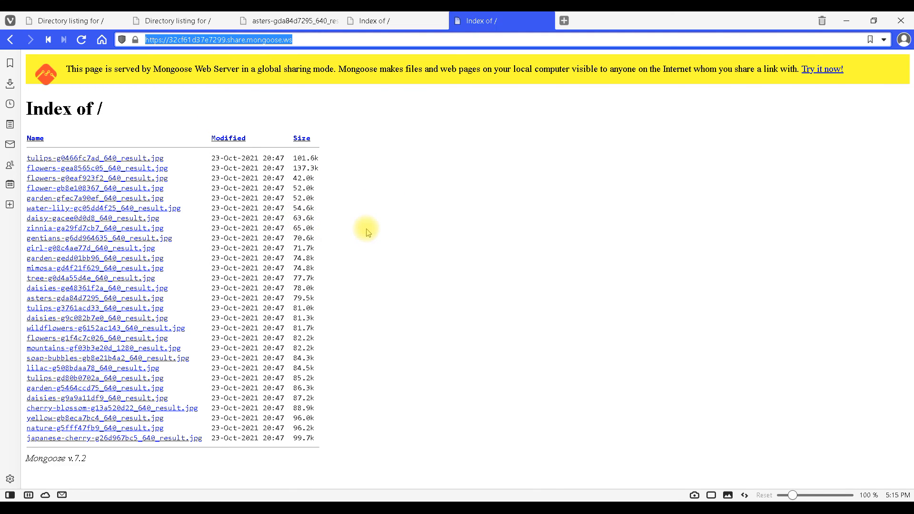
pyautogui.moveTo(366, 234)
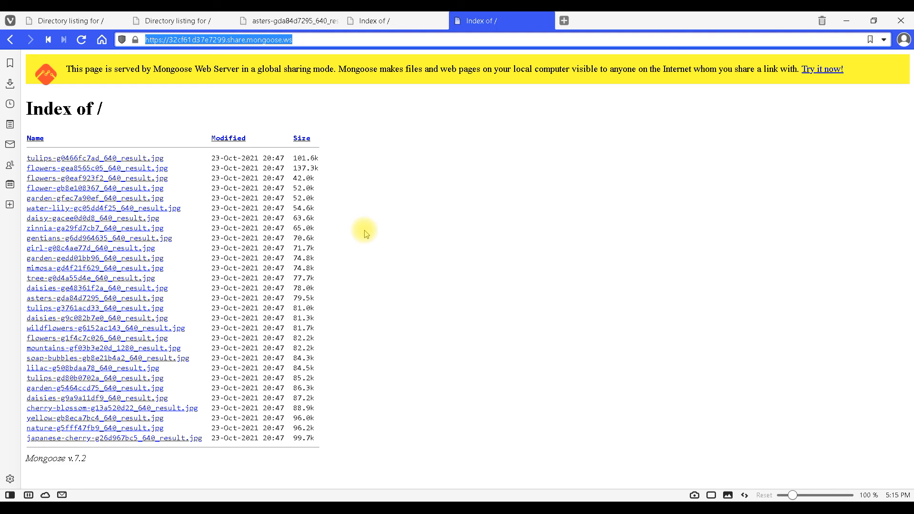